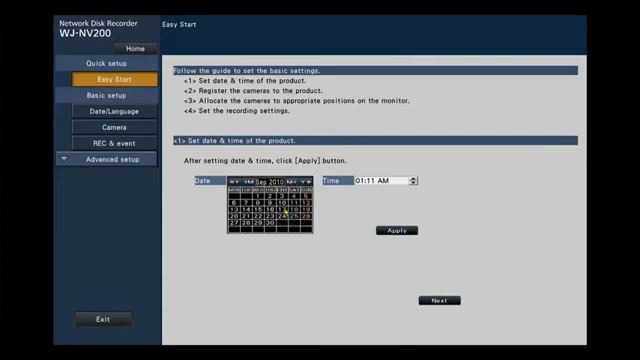
Step: Apply the chosen calendar date with the time set to 12:00 PM
left_click(290, 184)
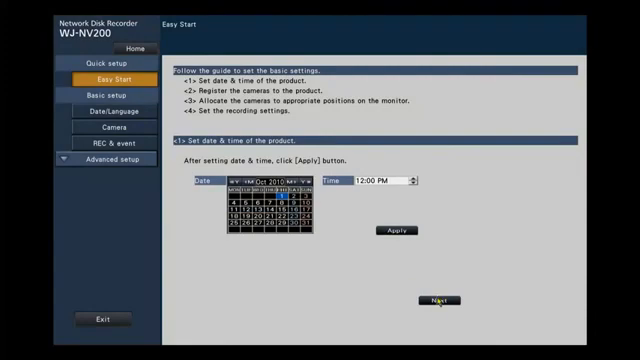
Step: Proceed to camera registration and search the network for connected cameras
left_click(440, 300)
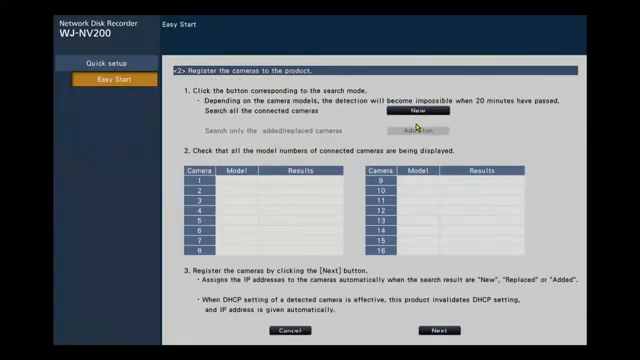
mouse_move(416, 124)
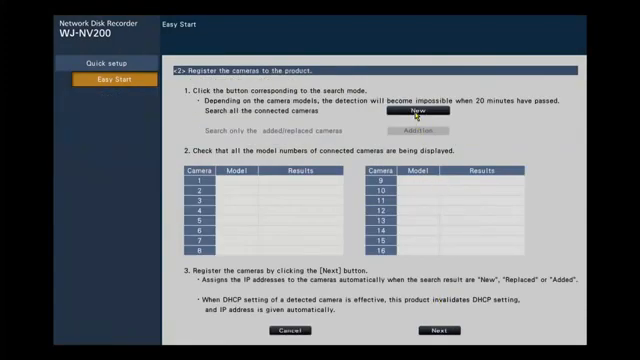
left_click(412, 112)
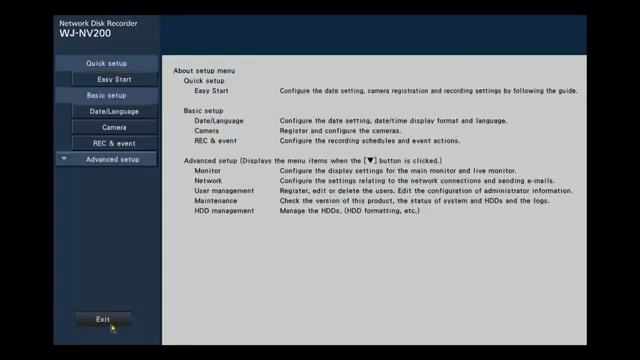
Step: Exit the setup menu, saving the changed settings, and return to the live four-camera view
left_click(98, 320)
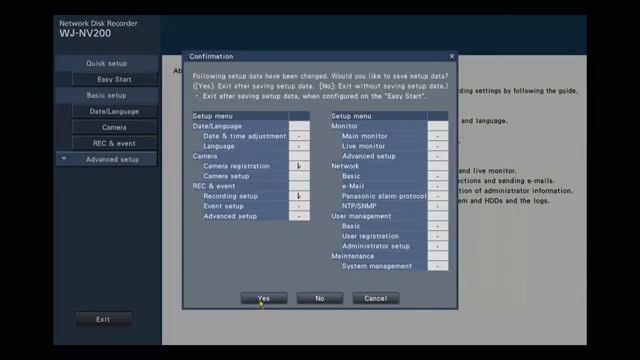
left_click(264, 298)
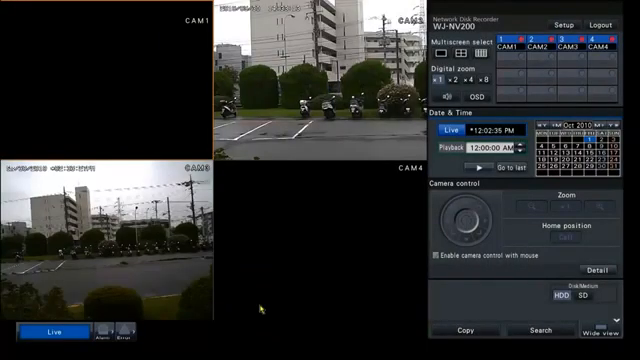